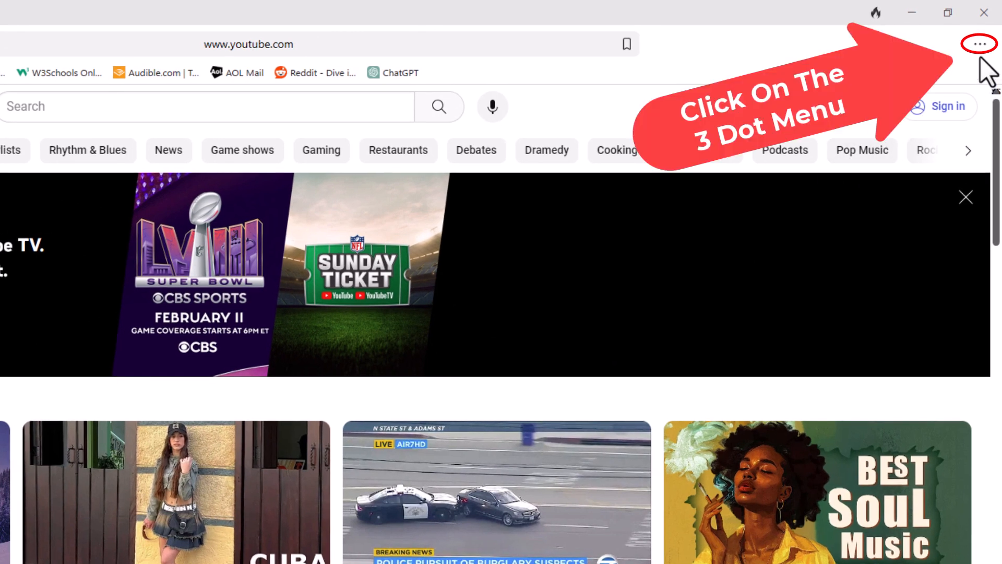
# - Open the Settings page from the browser's three-dot main menu
pyautogui.click(979, 44)
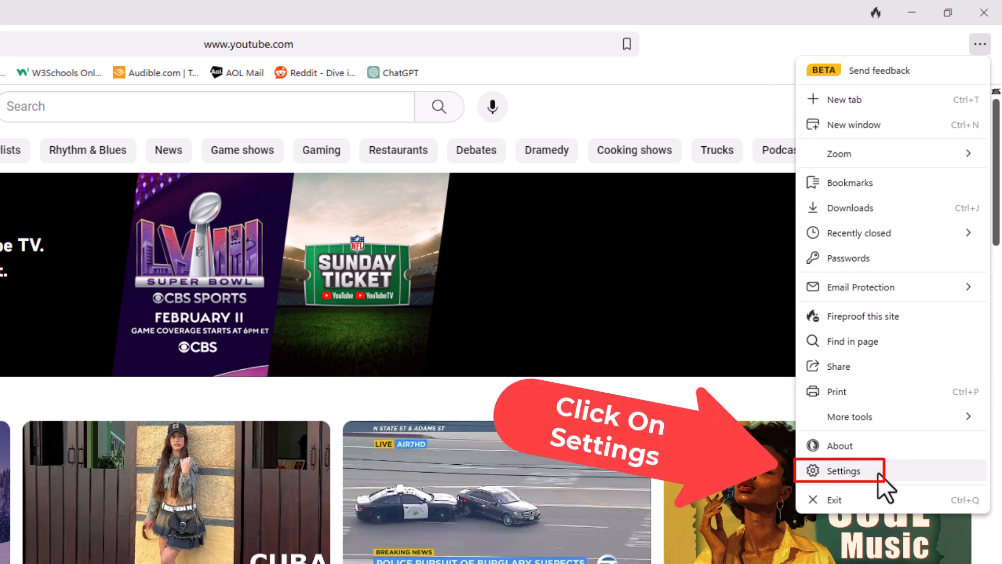
pyautogui.click(843, 470)
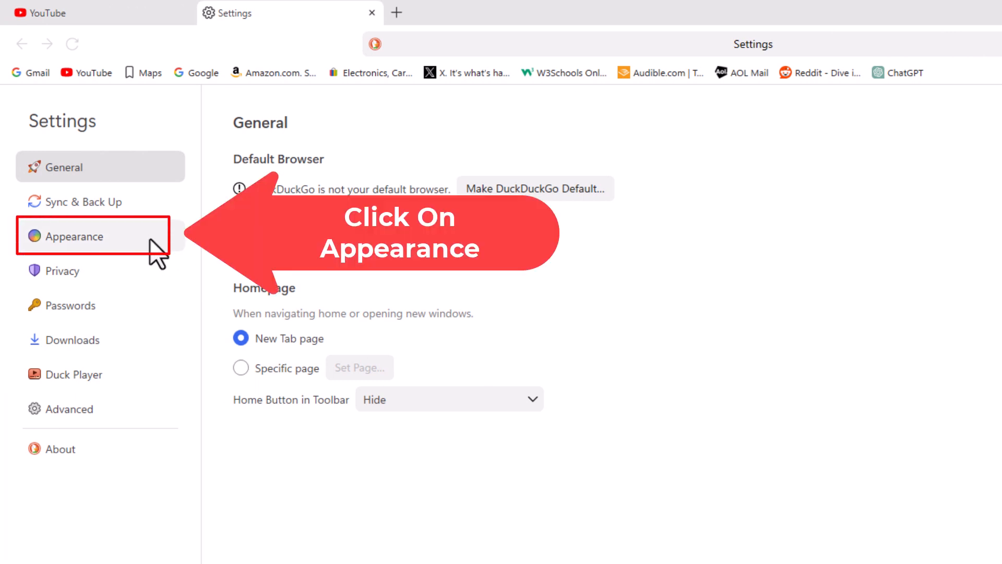
# - Show the Appearance section with its Light, Dark and System theme options
pyautogui.click(74, 236)
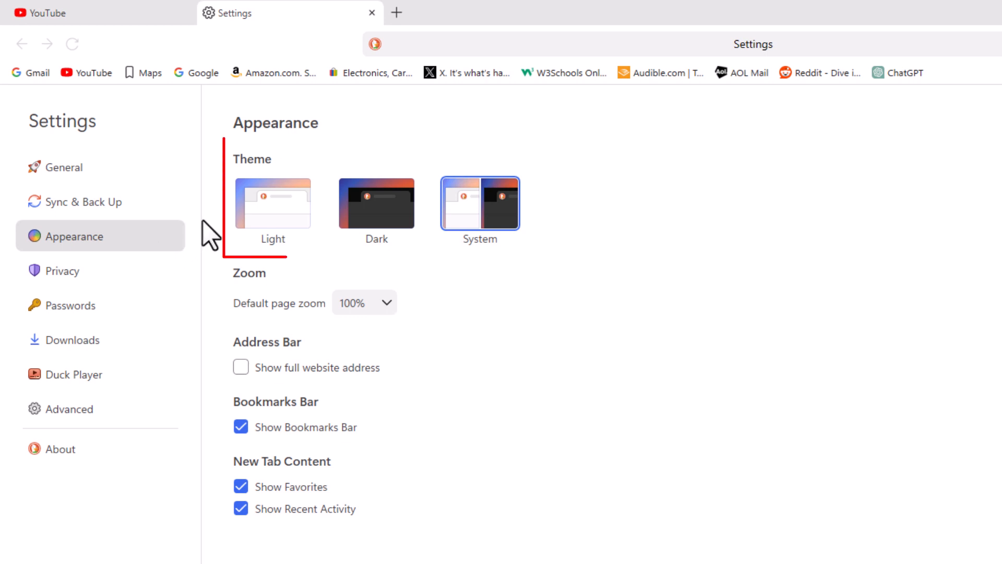
pyautogui.moveTo(291, 274)
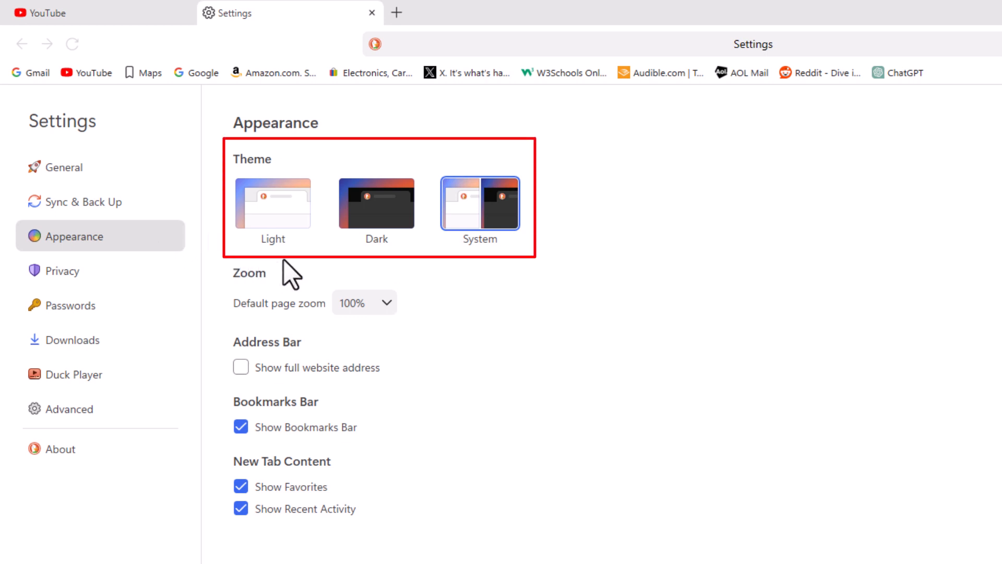
pyautogui.moveTo(399, 265)
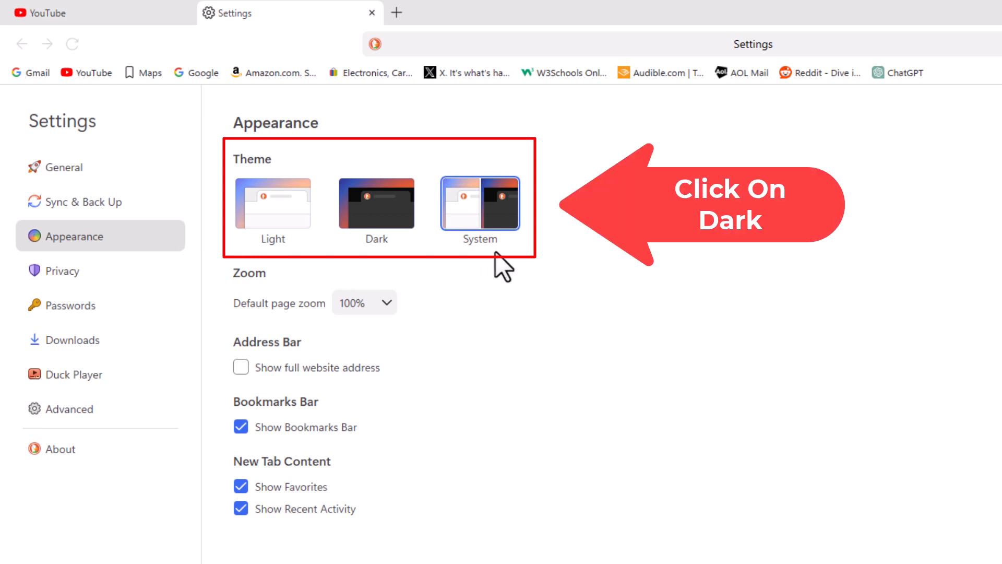
pyautogui.moveTo(387, 264)
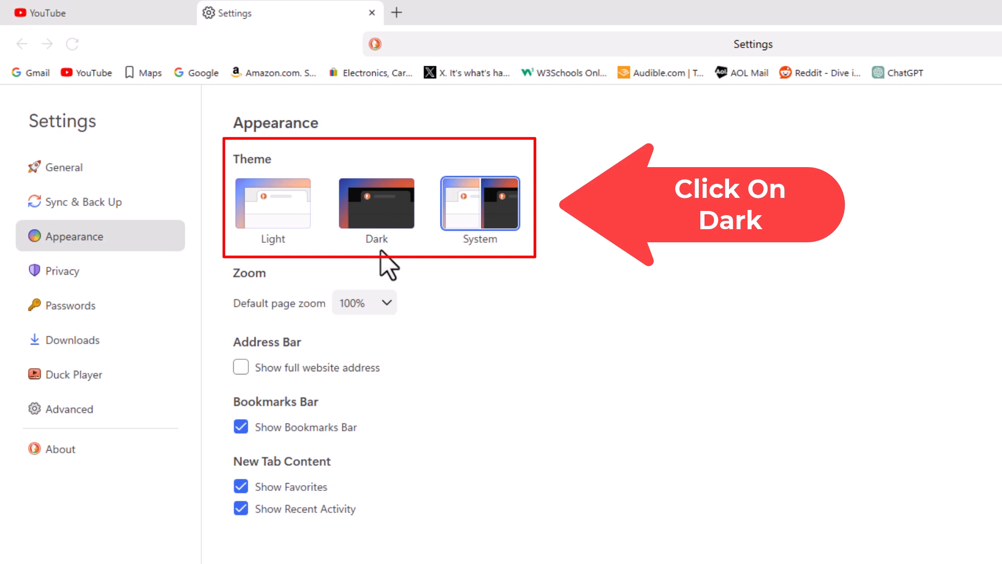
# - Select the Dark theme thumbnail, replacing System, to darken the interface
pyautogui.click(376, 203)
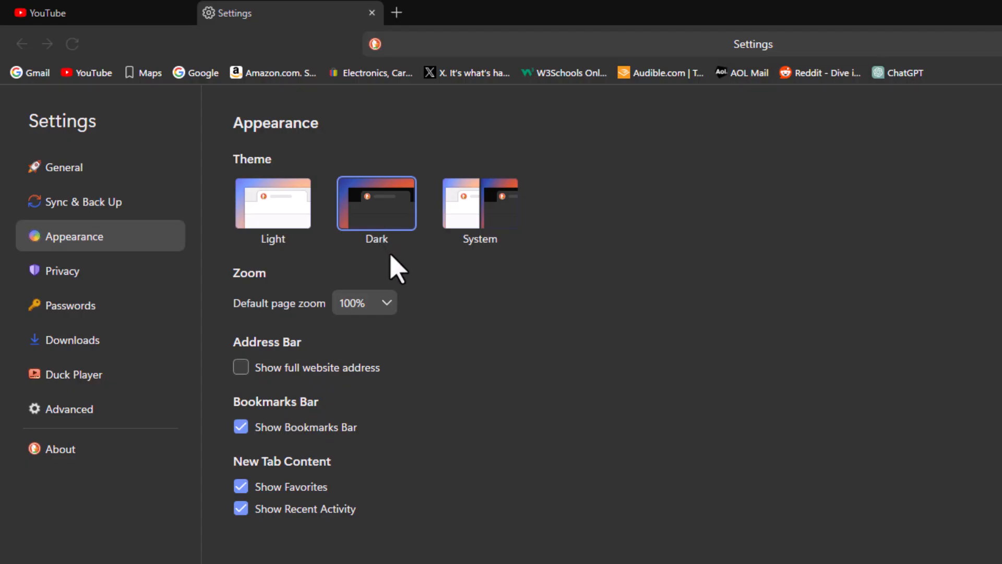